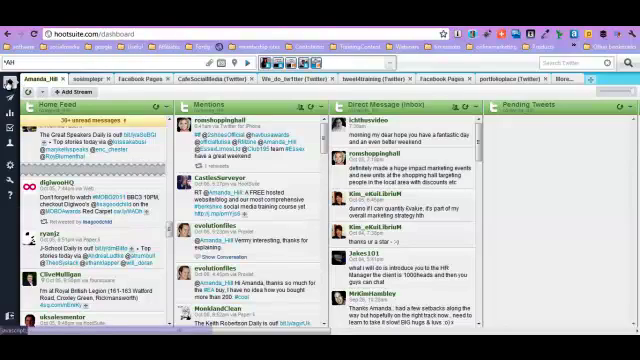
Open Settings > Social Networks, showing the connected Twitter and Facebook accounts.
left_click(12, 64)
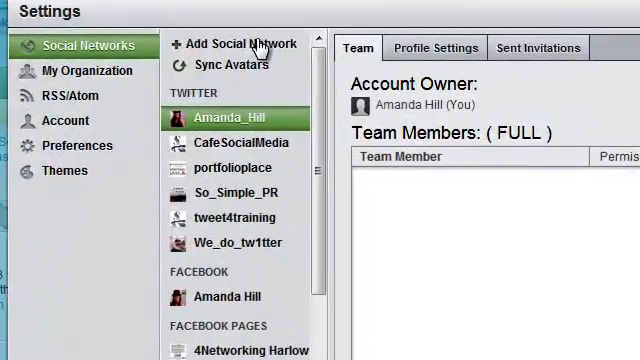
Start adding a social network with LinkedIn as the network type.
left_click(239, 44)
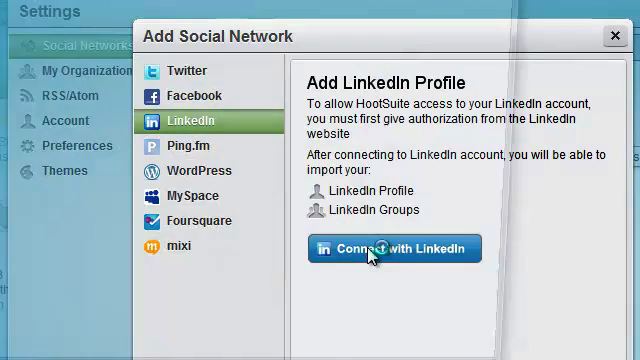
Connect with LinkedIn and grant HootSuite permission in the authorization popup.
left_click(385, 248)
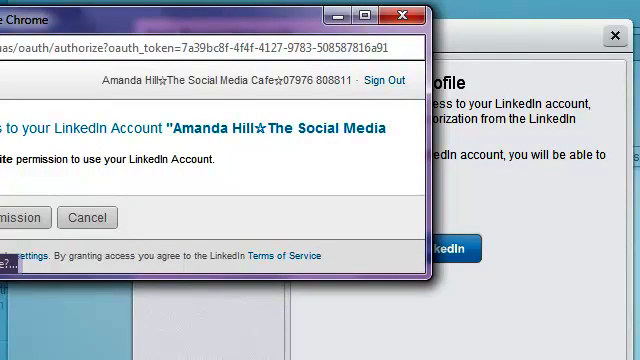
left_click(30, 218)
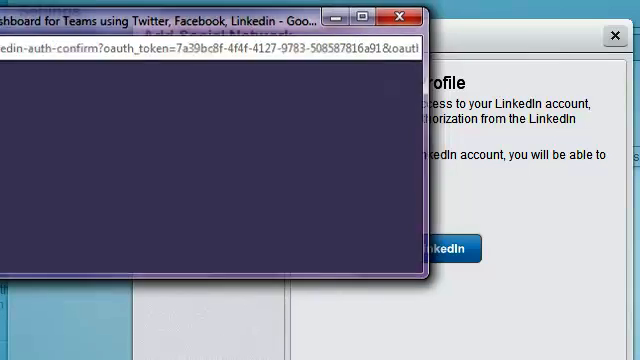